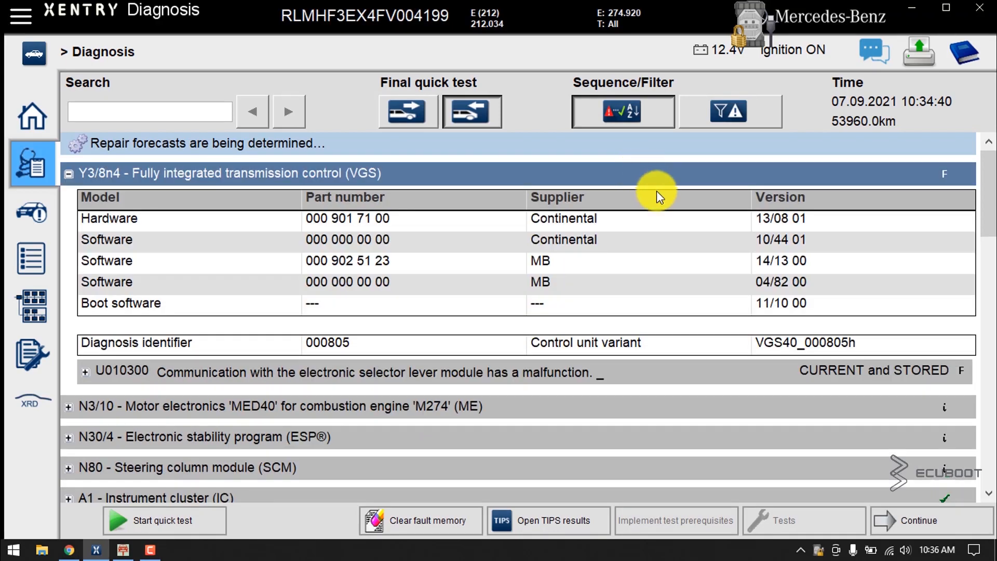
- Expand the N3/10 Motor electronics MED40 row to show its part numbers and fault U010387
scroll("down", 3)
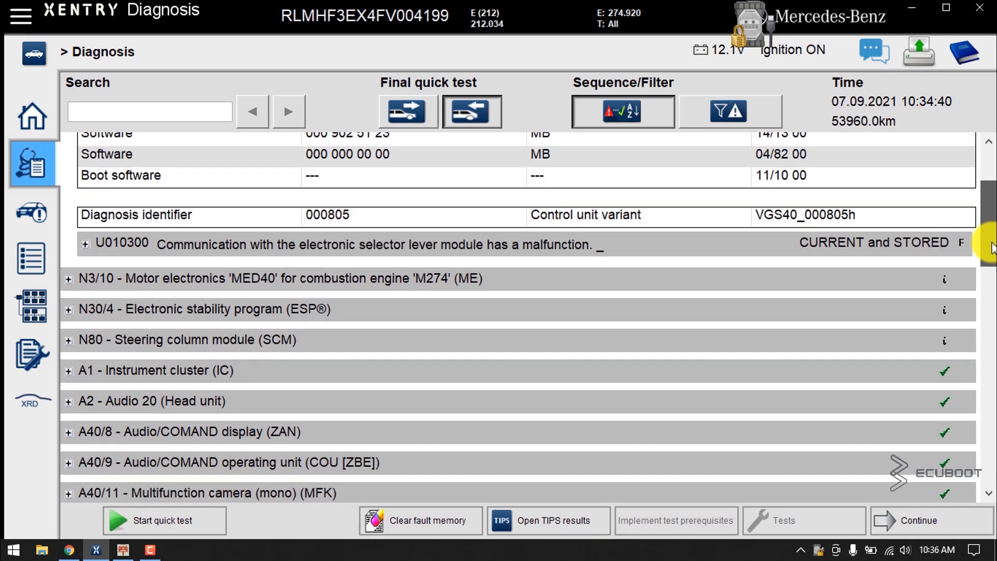
left_click(69, 279)
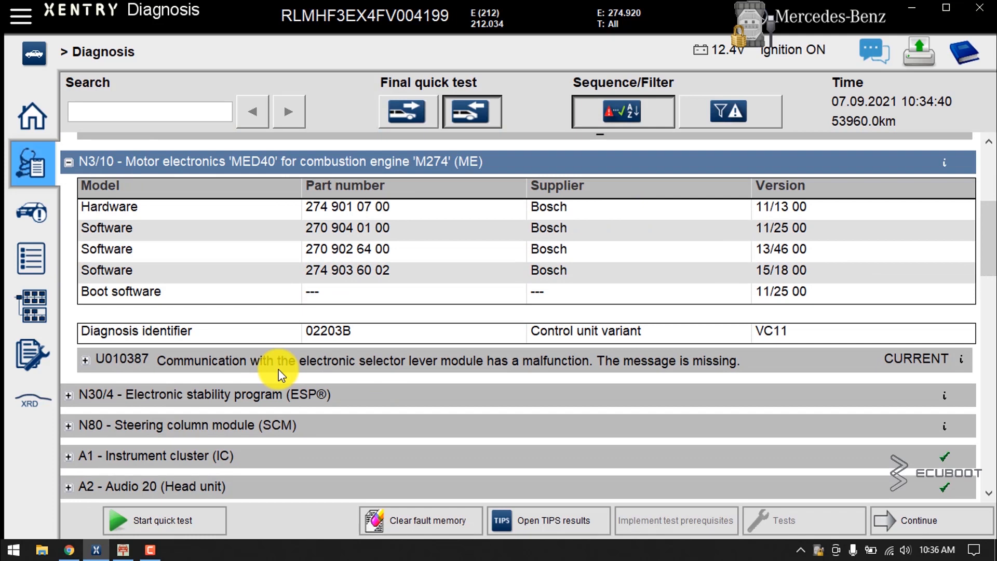
mouse_move(344, 347)
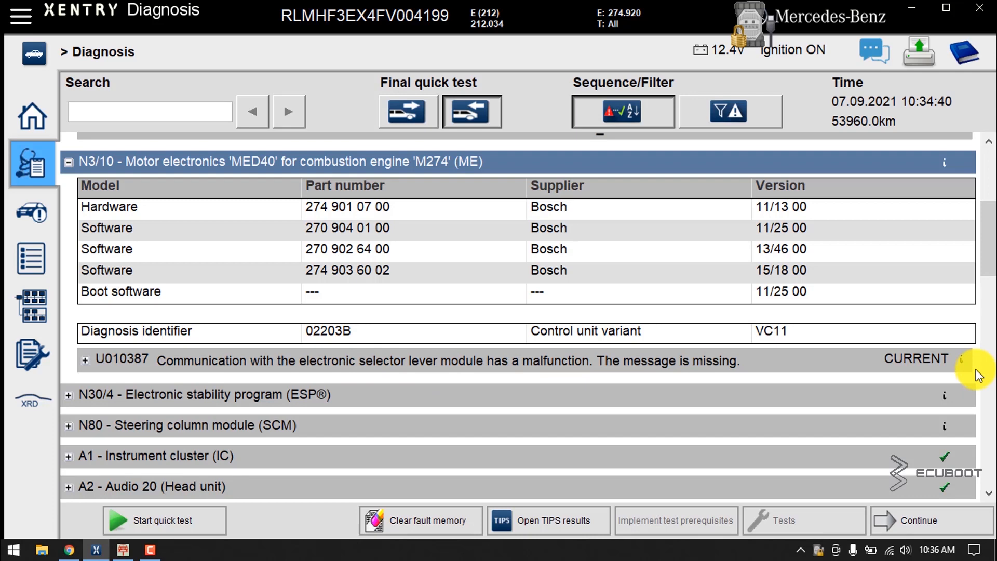
- Expand the N30/4 ESP row revealing fault C054100 and review the N80 steering column module's fault U119800
scroll("down", 3)
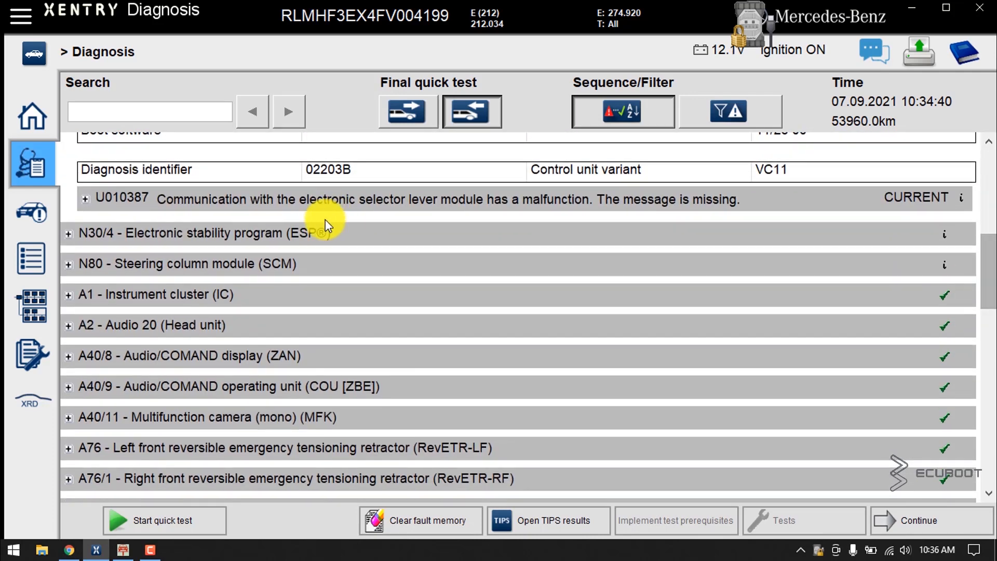
left_click(69, 232)
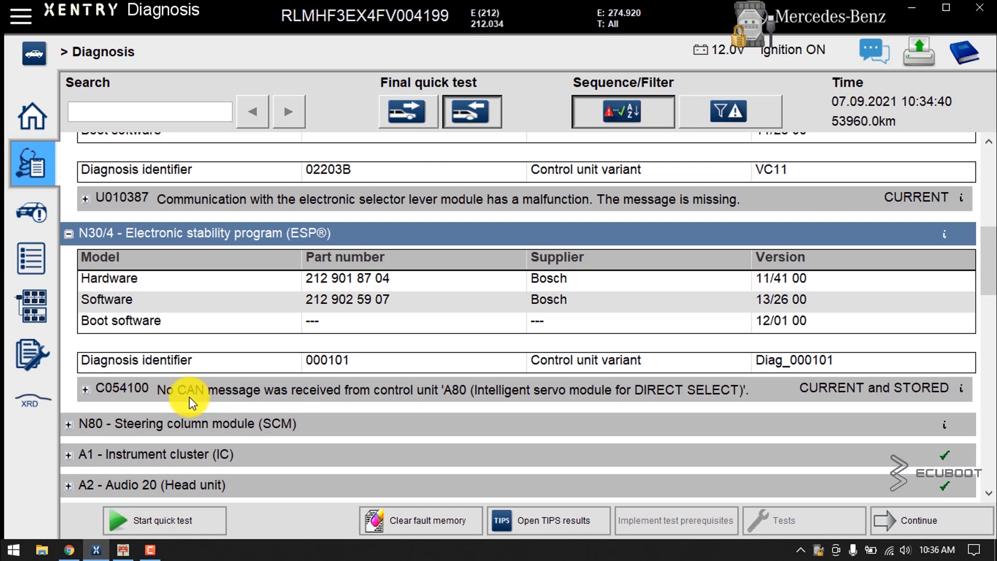
mouse_move(355, 407)
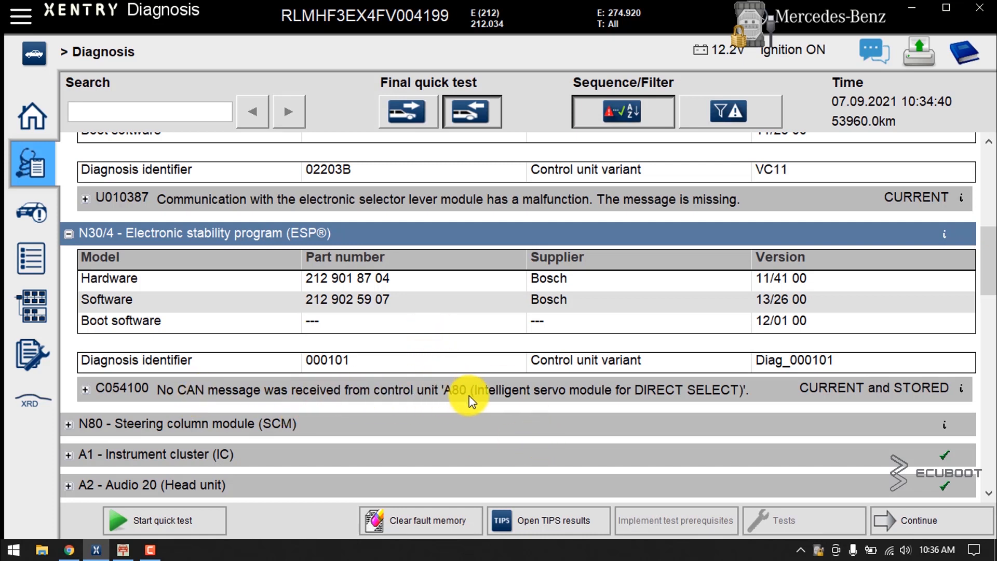
mouse_move(495, 377)
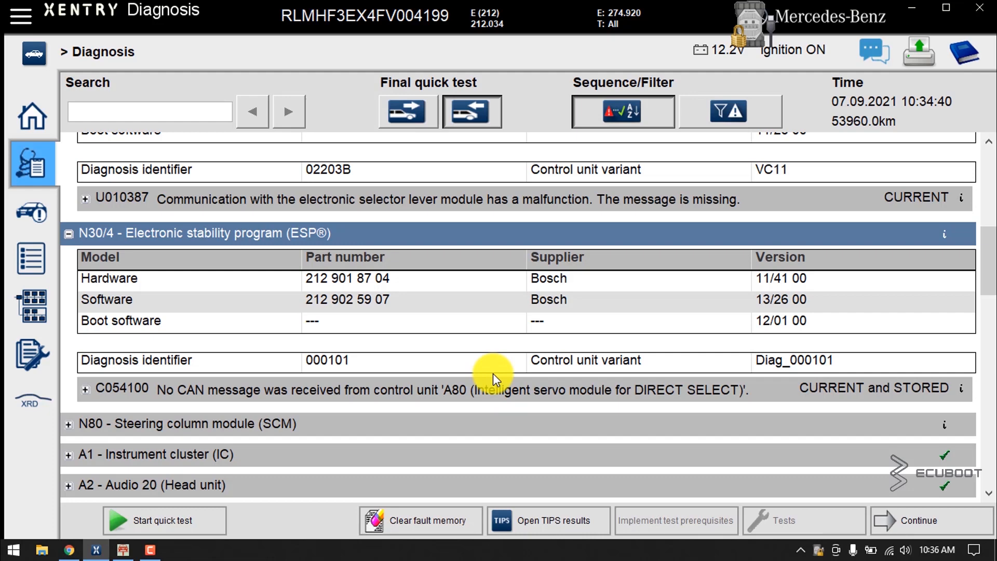
scroll("down", 3)
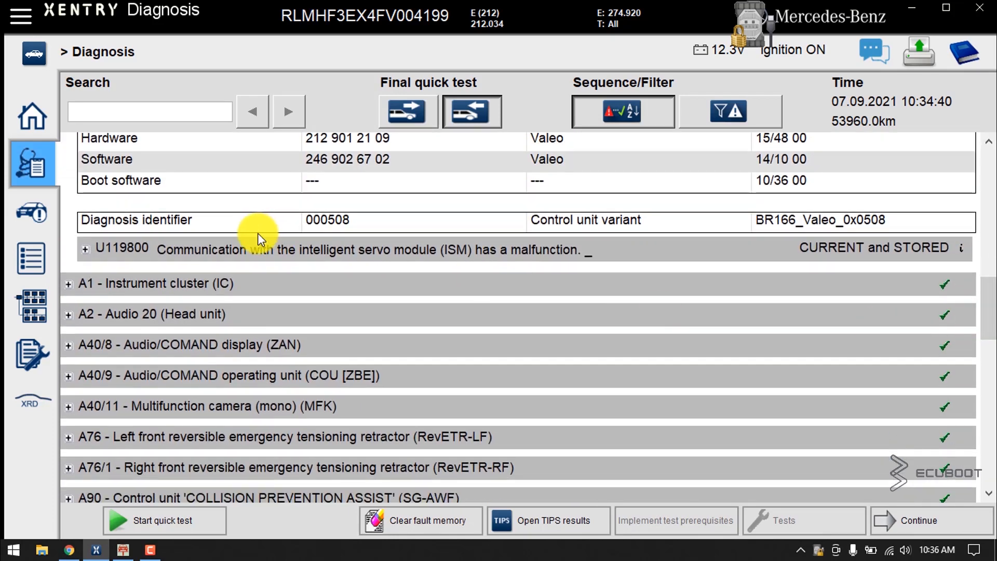
mouse_move(336, 258)
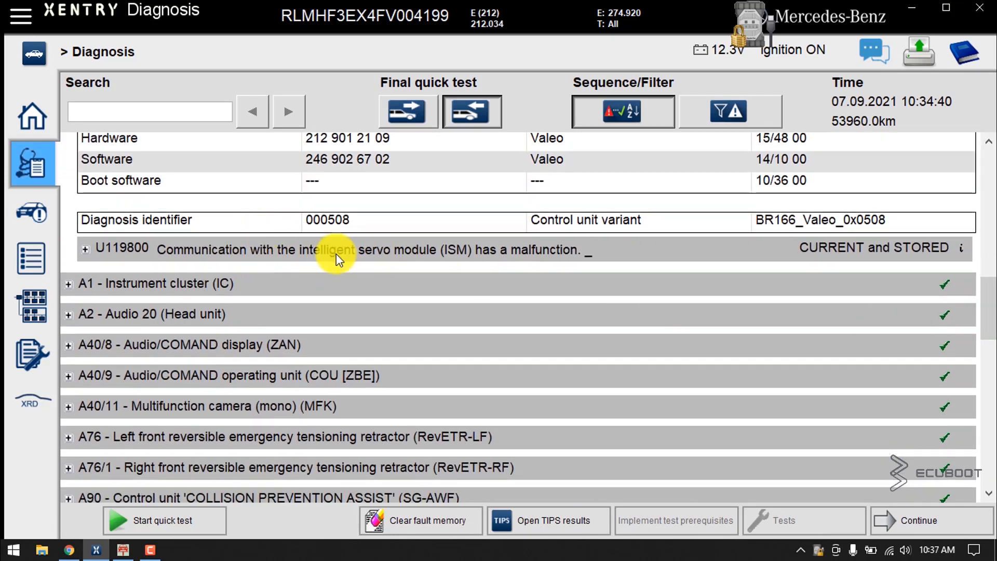
mouse_move(455, 270)
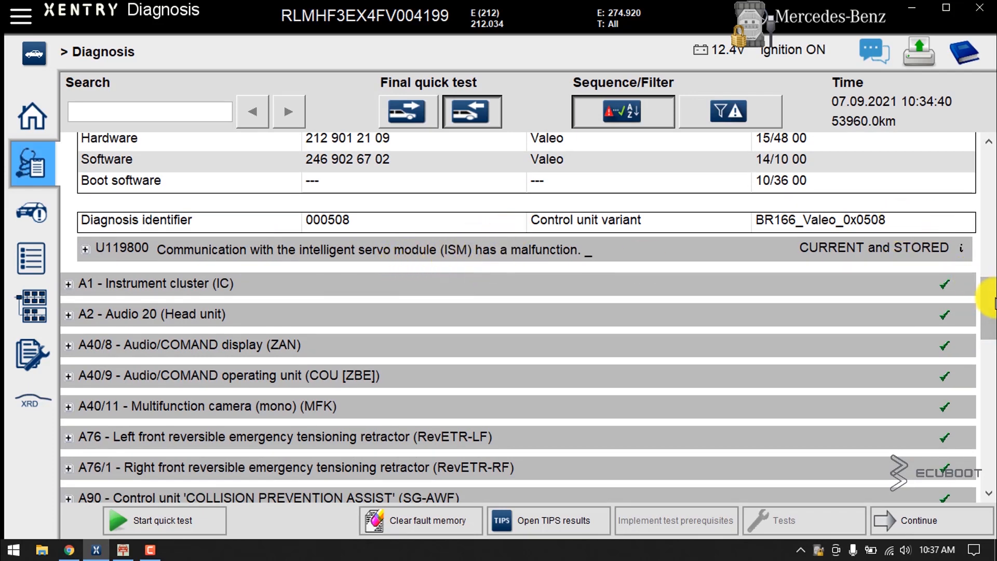
scroll("down", 3)
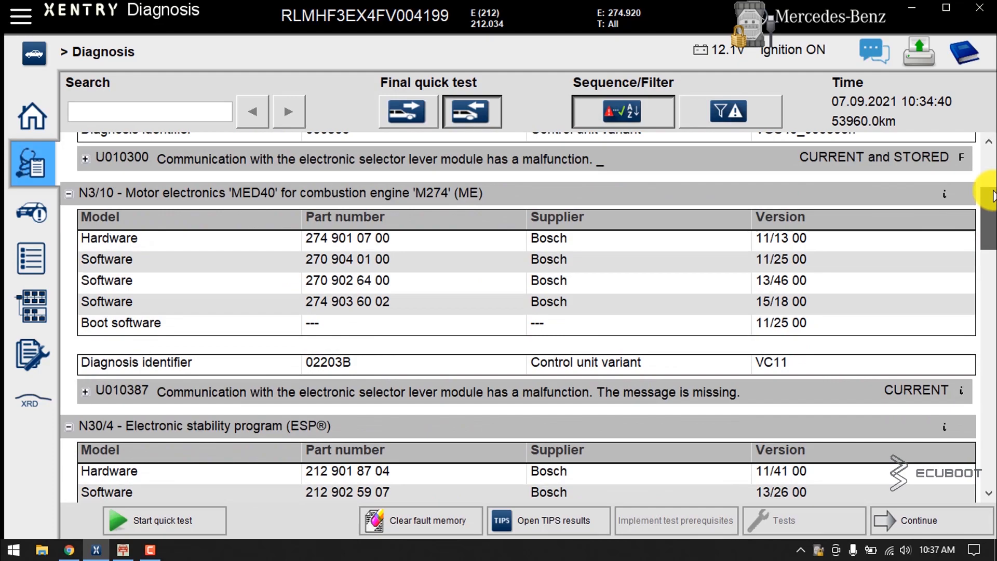
- Show the CAN network topology diagram and trace the CAN C line from N3/10 and A80 to transmission control Y3/8n4
scroll("down", 3)
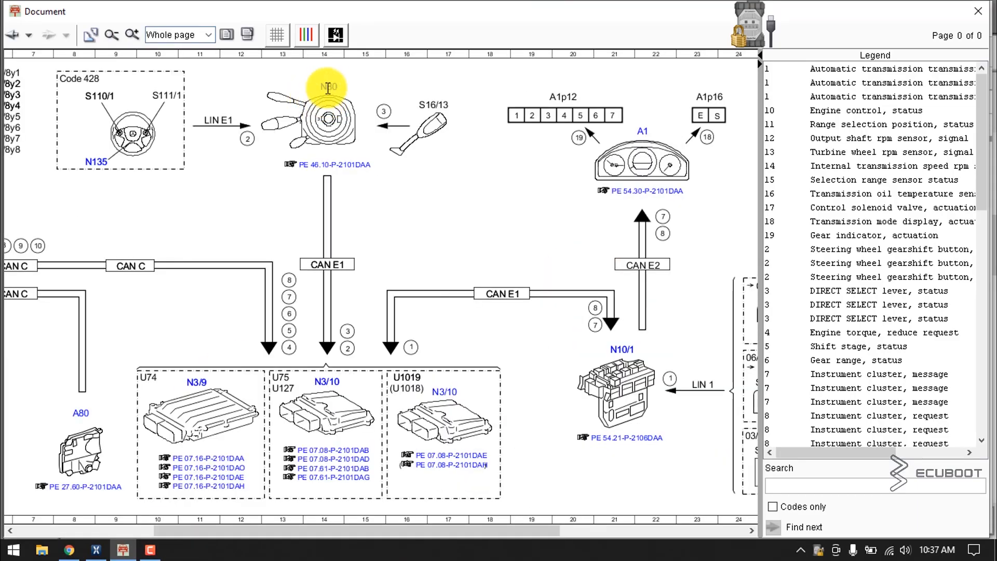
mouse_move(424, 95)
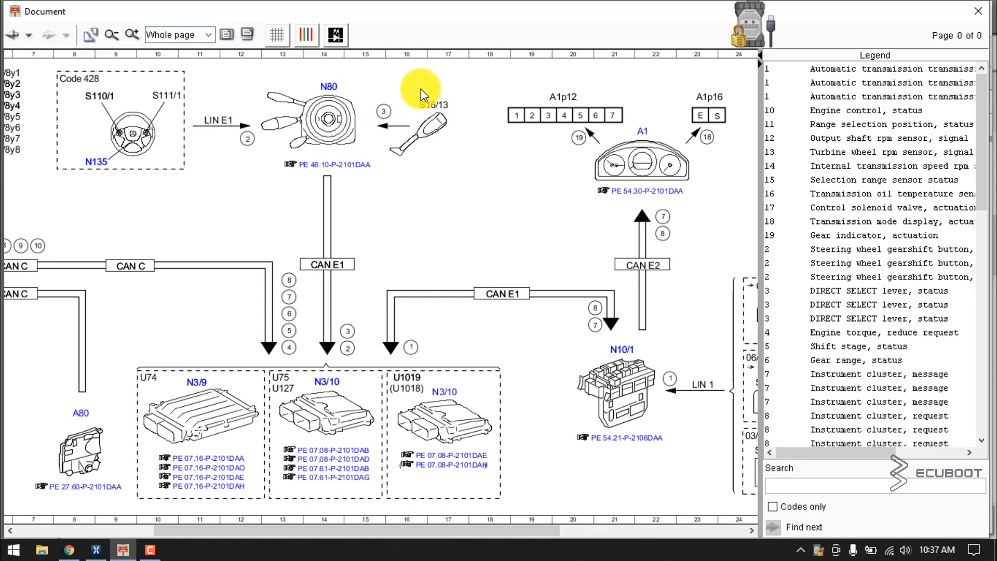
mouse_move(423, 100)
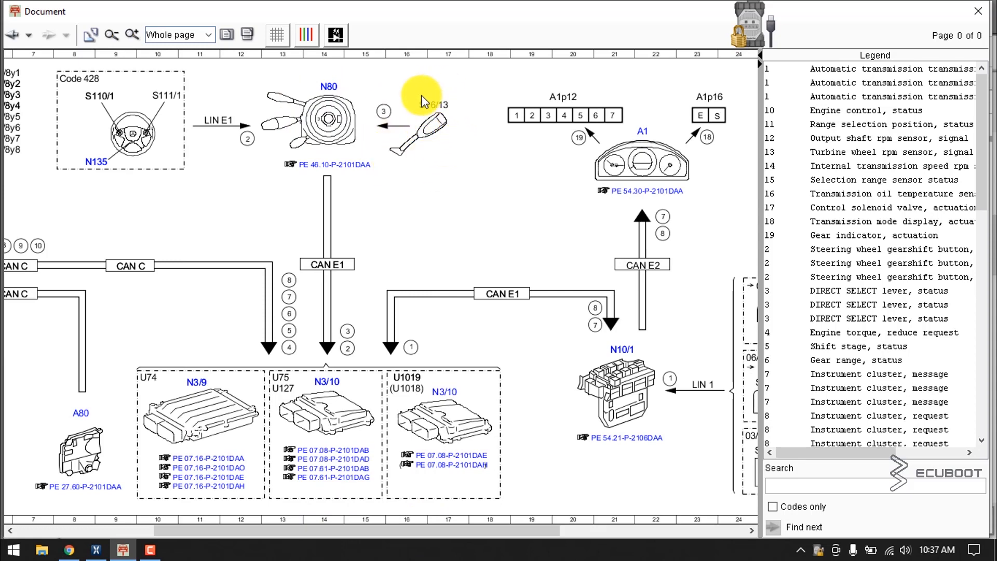
mouse_move(416, 105)
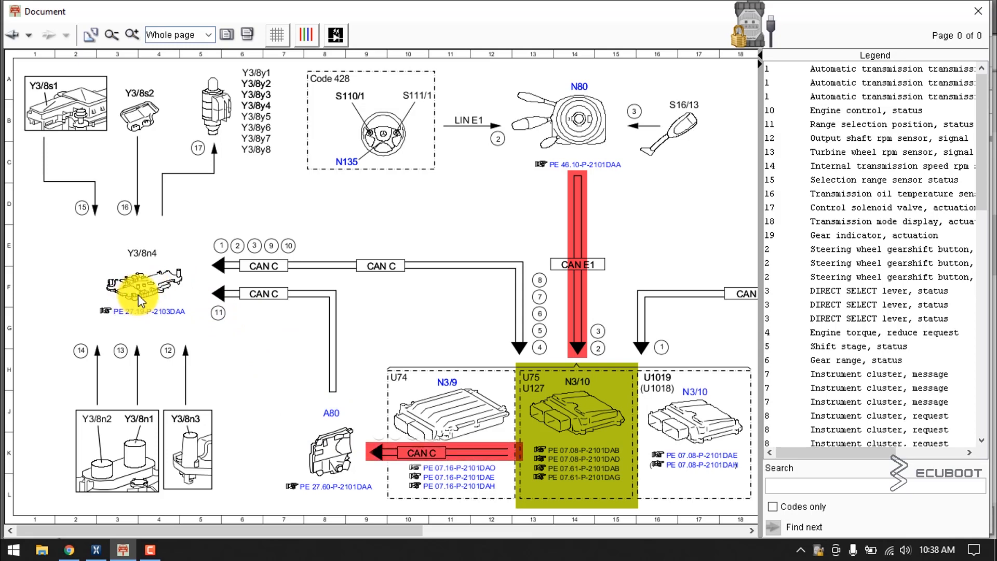
left_click(328, 450)
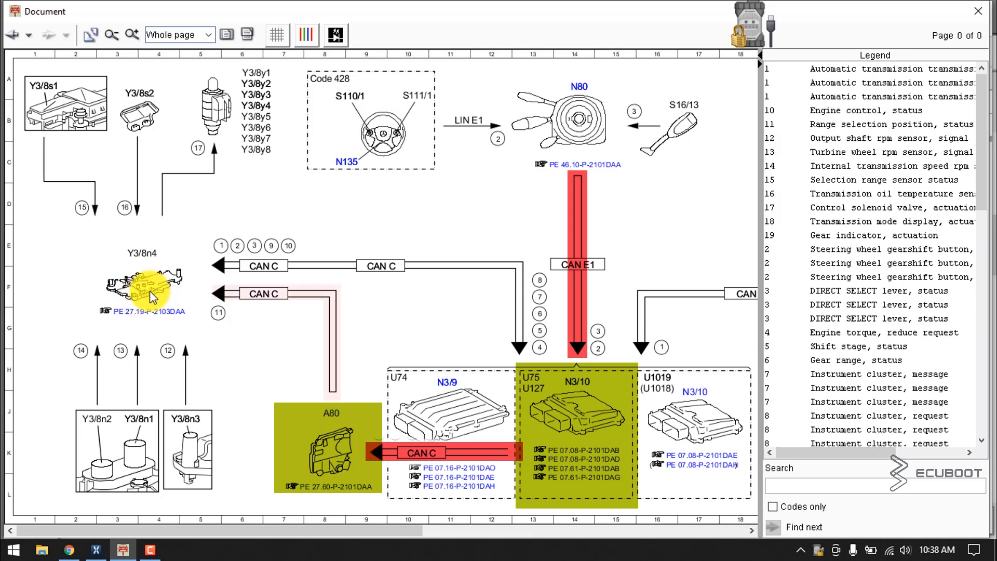
left_click(140, 281)
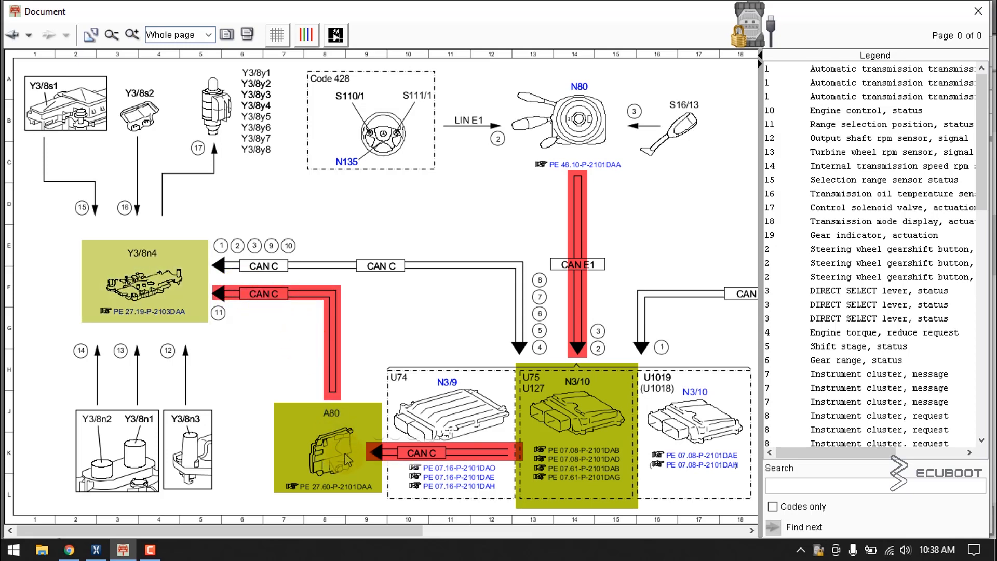
mouse_move(356, 417)
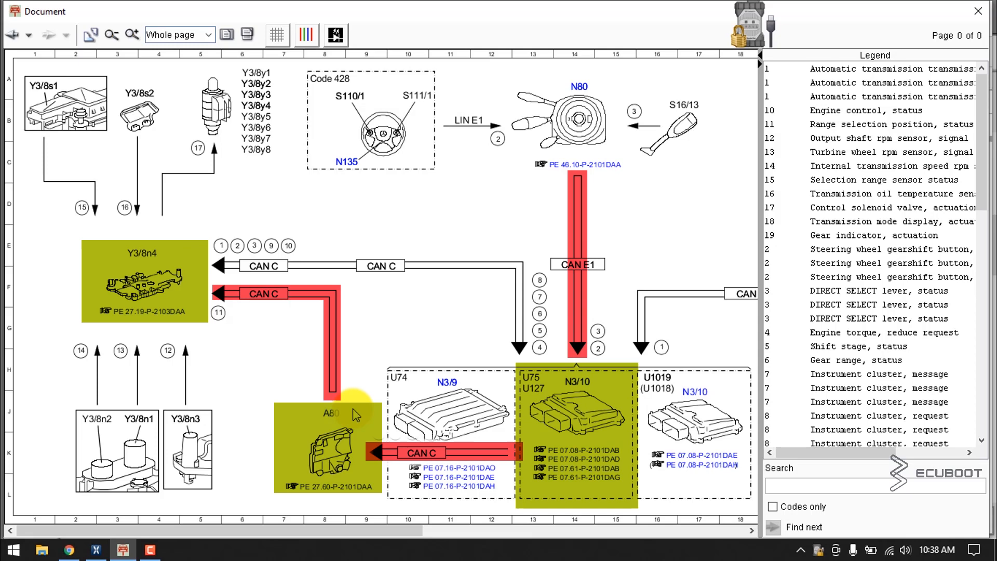
mouse_move(673, 131)
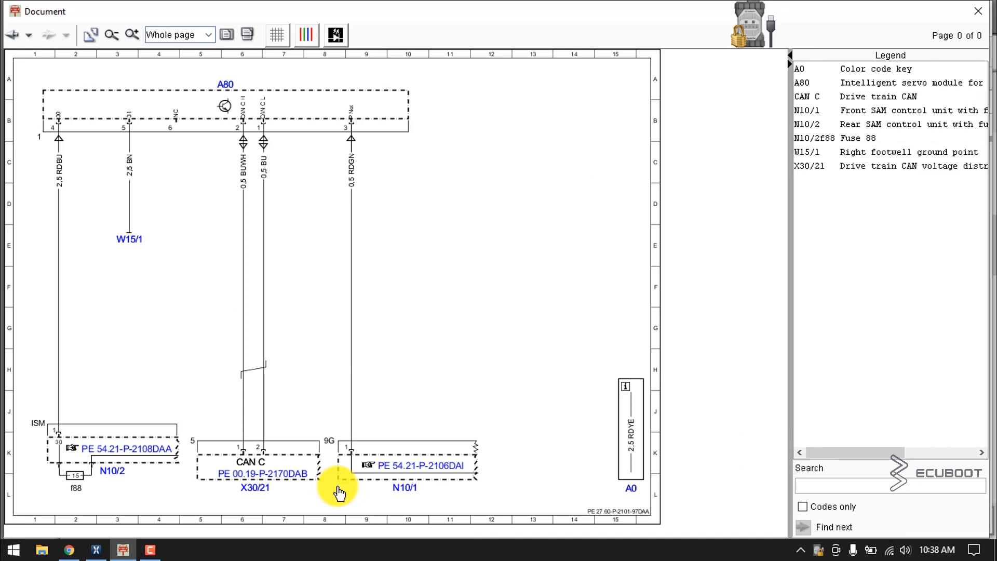
mouse_move(127, 437)
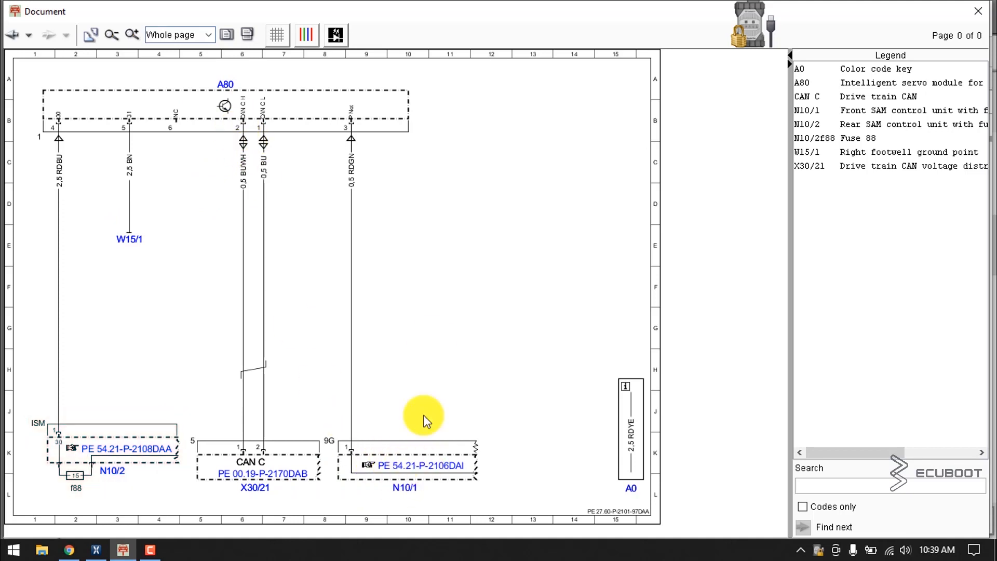
- Follow the PE 27.60 reference under A80 to show its circuit diagram with ground point W15/1
left_click(130, 239)
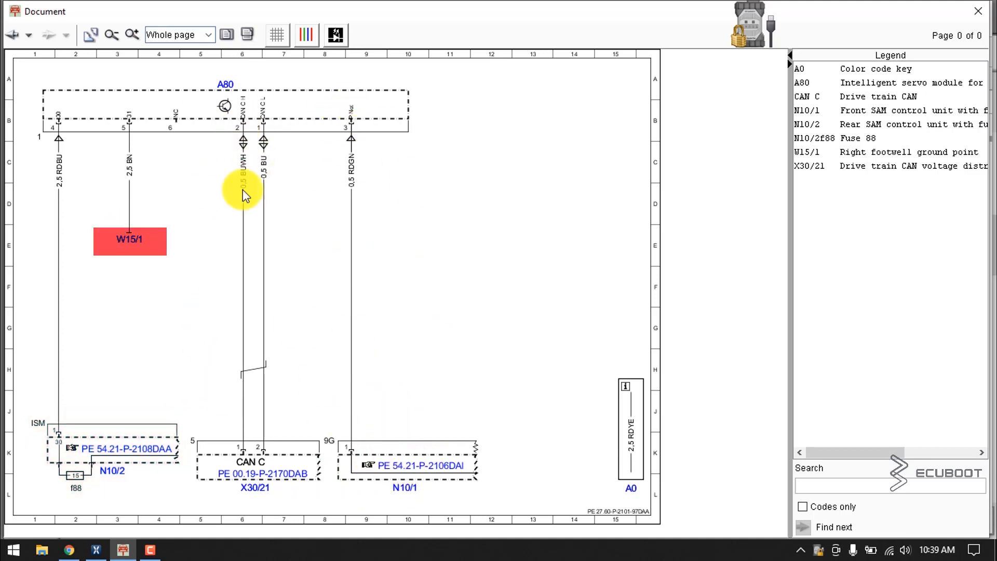
mouse_move(102, 430)
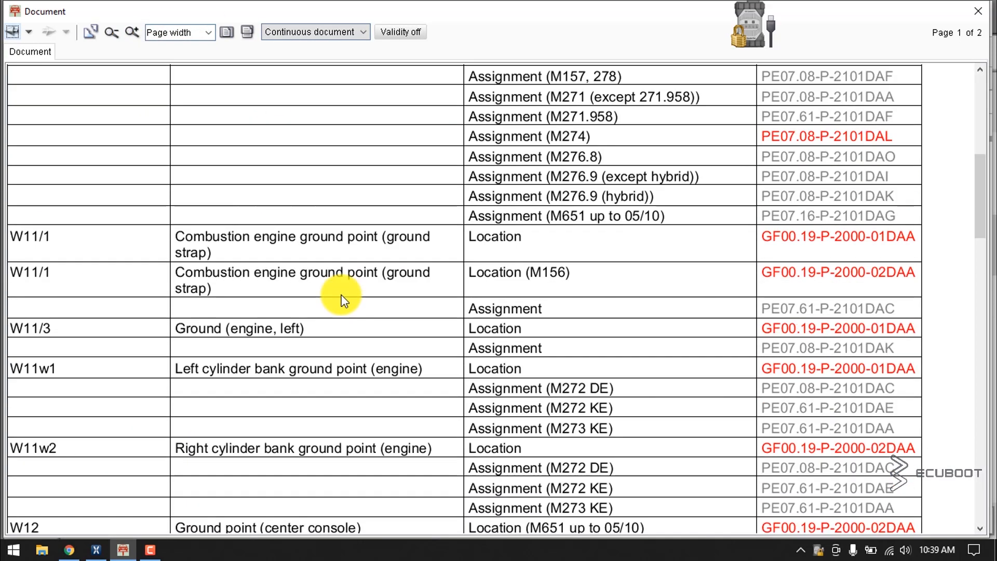
- Look up ground point W15/1 and show its Model 212 location photo in the right footwell
scroll("down", 3)
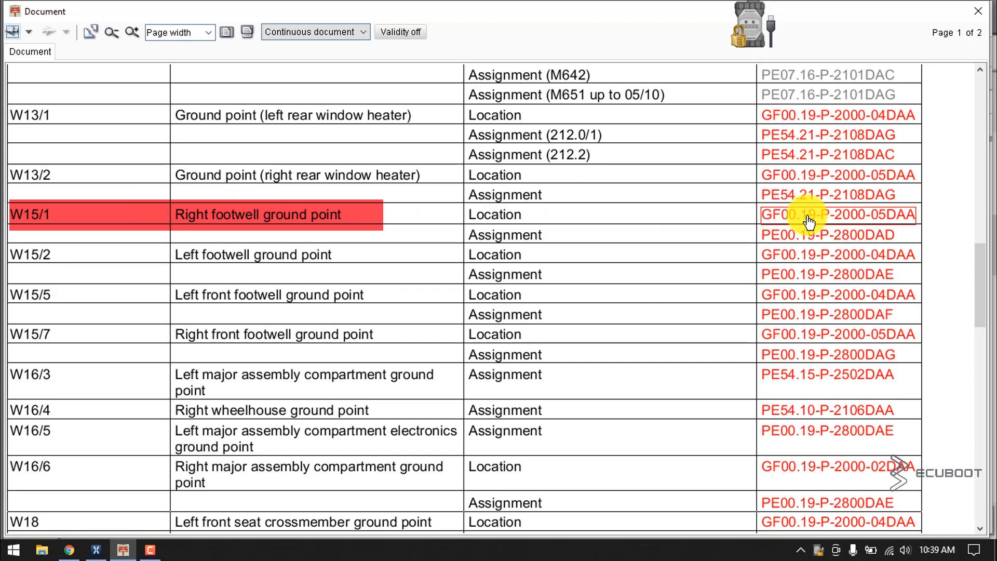
left_click(836, 215)
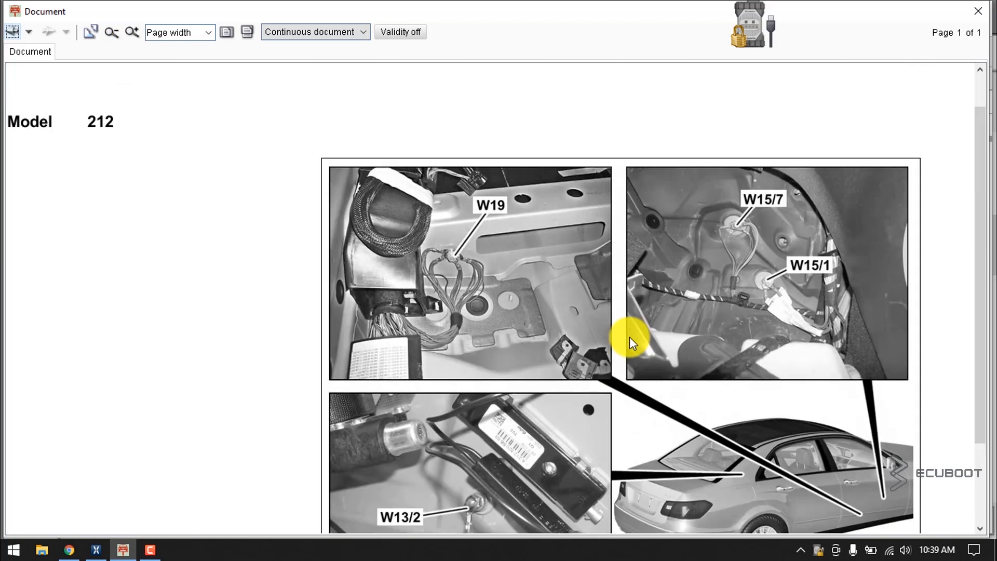
scroll("down", 3)
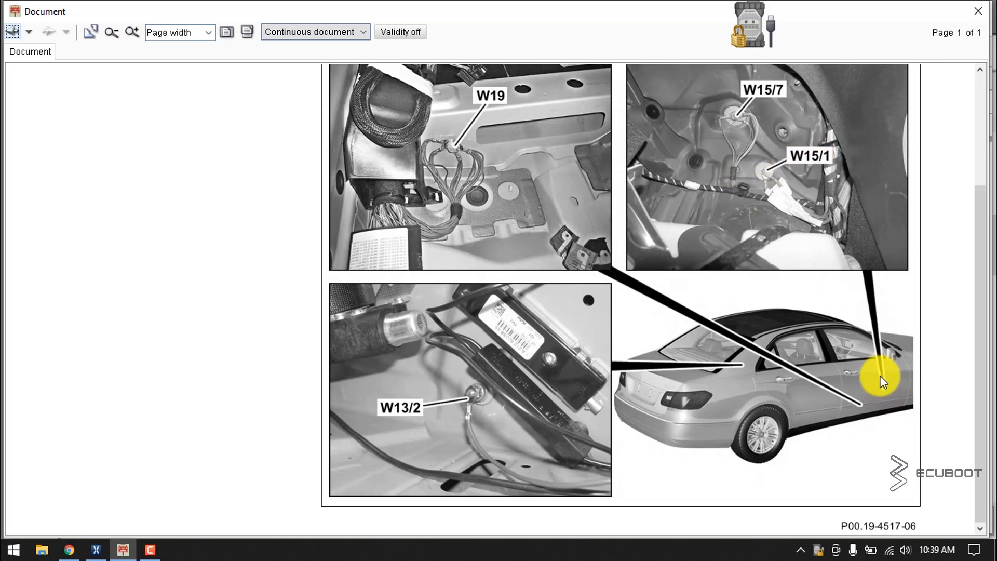
mouse_move(760, 184)
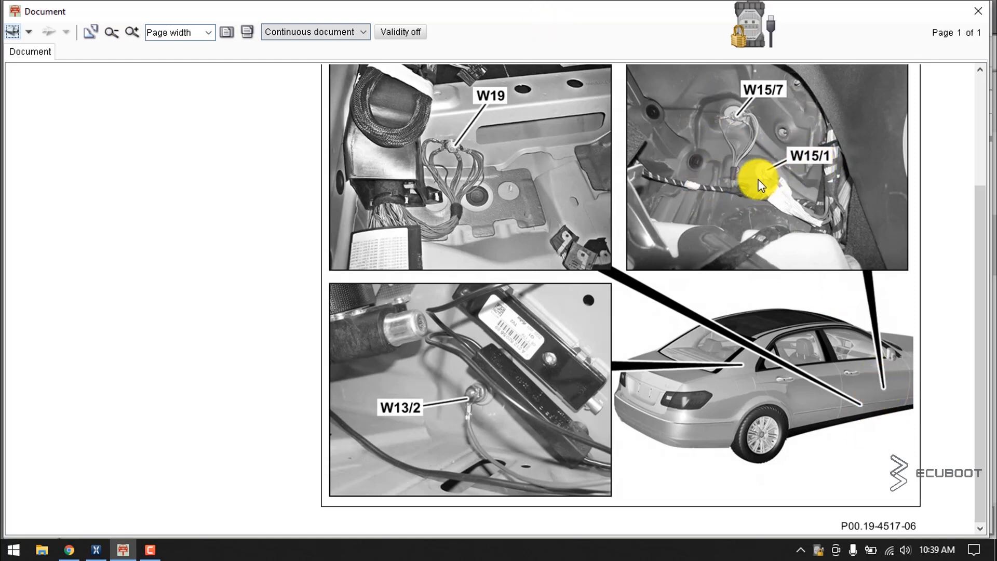
mouse_move(771, 181)
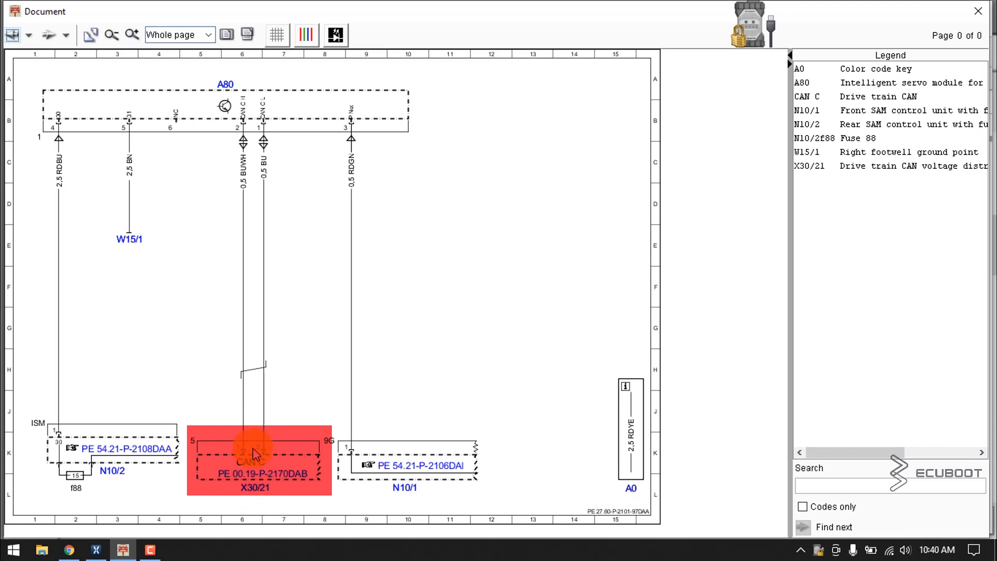
mouse_move(256, 195)
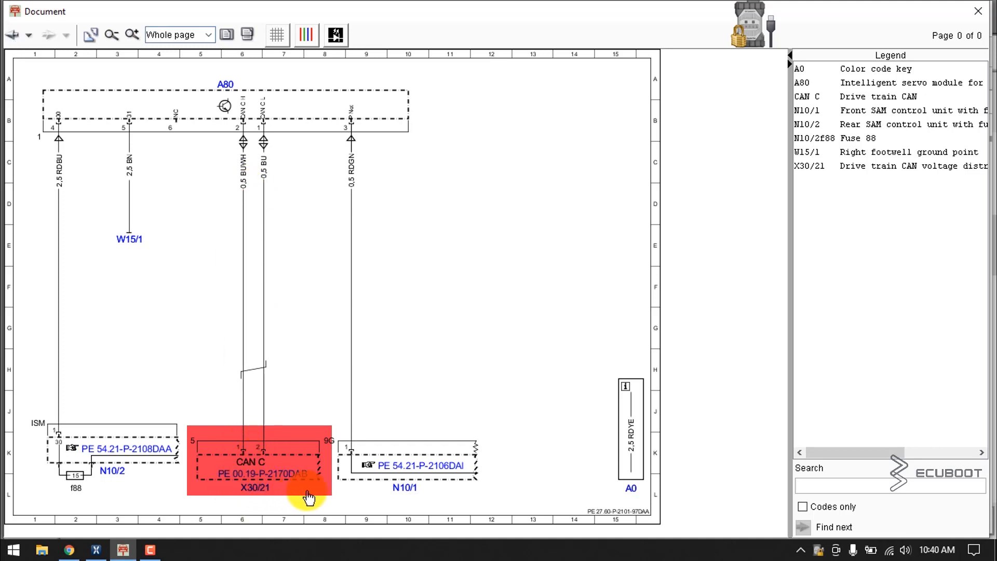
- Look up connector X30/21 in the component list and show its drive train CAN distributor location photo
left_click(264, 473)
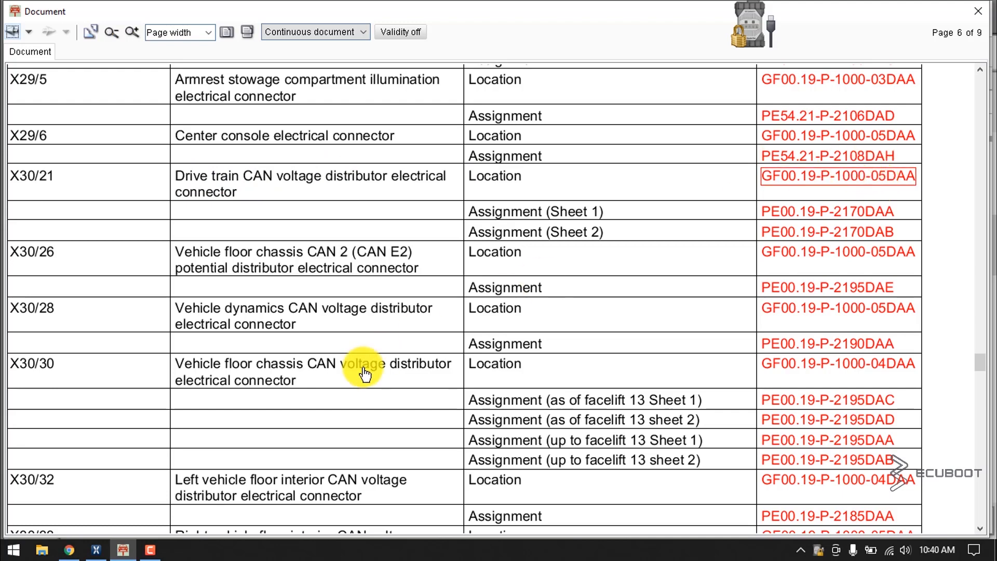
left_click(838, 176)
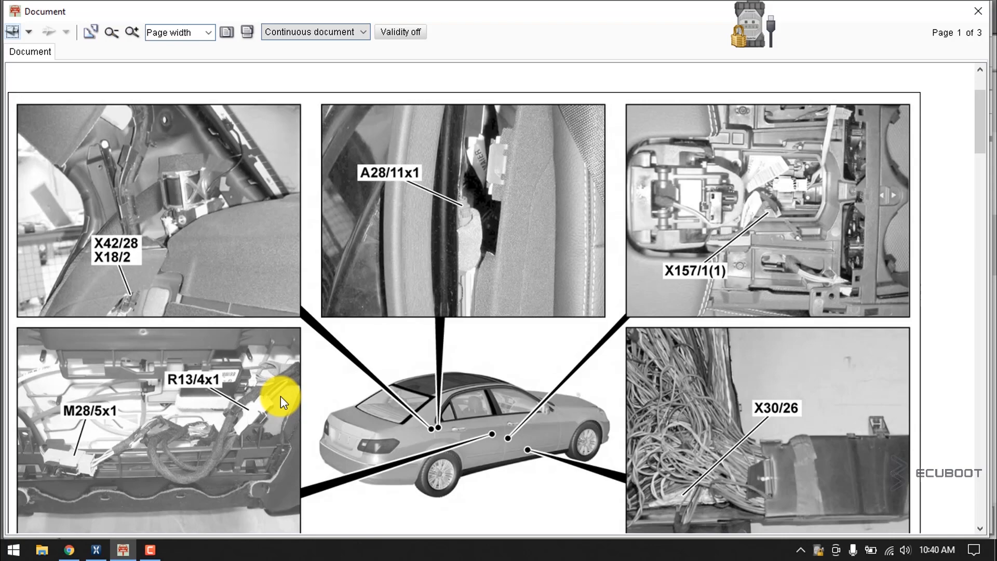
scroll("down", 3)
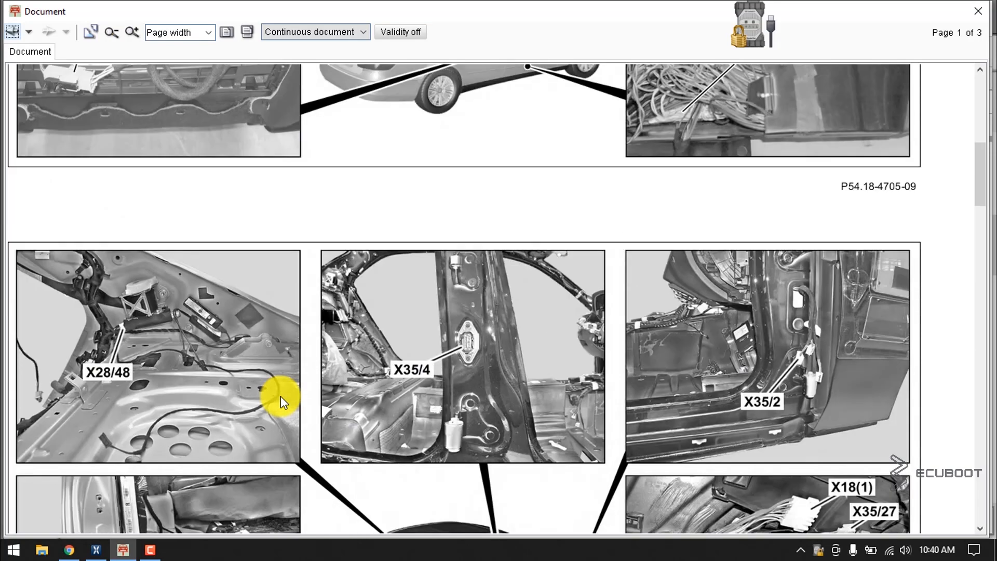
scroll("down", 3)
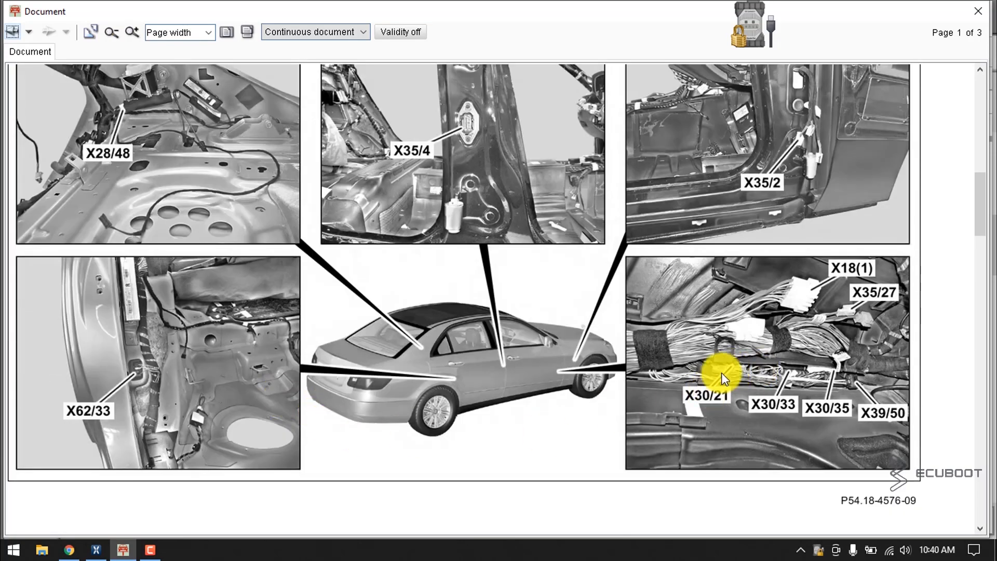
mouse_move(716, 378)
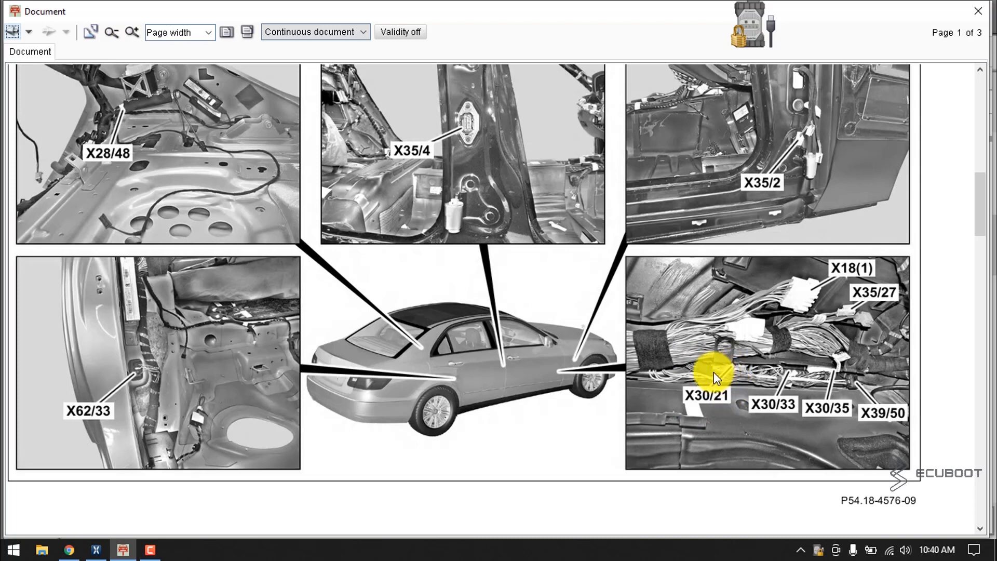
mouse_move(729, 373)
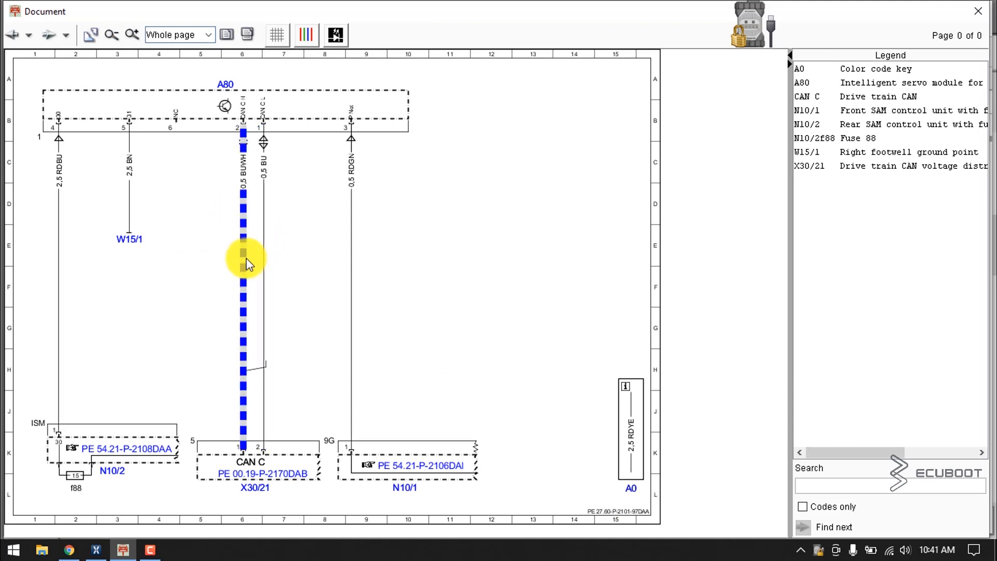
mouse_move(262, 177)
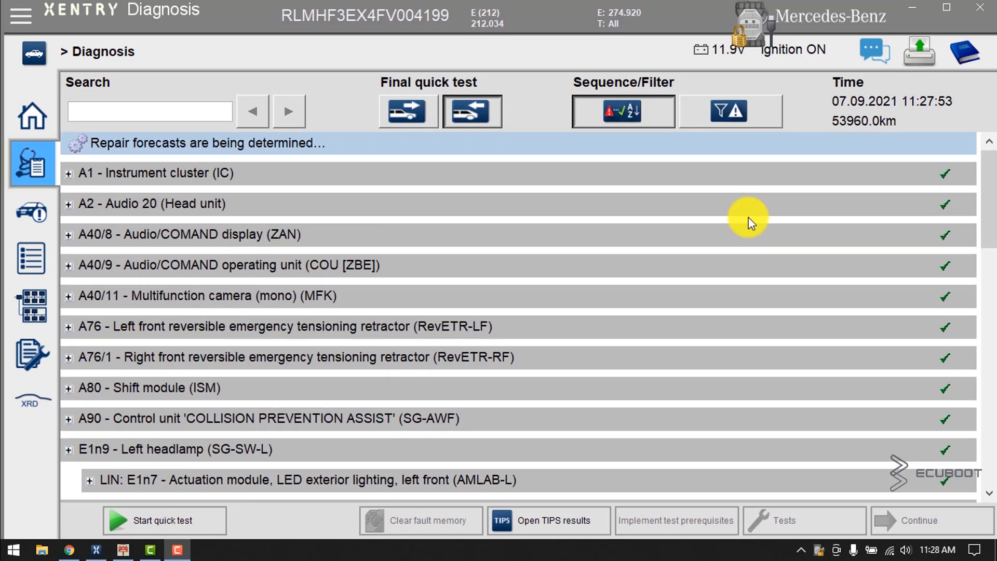
mouse_move(565, 209)
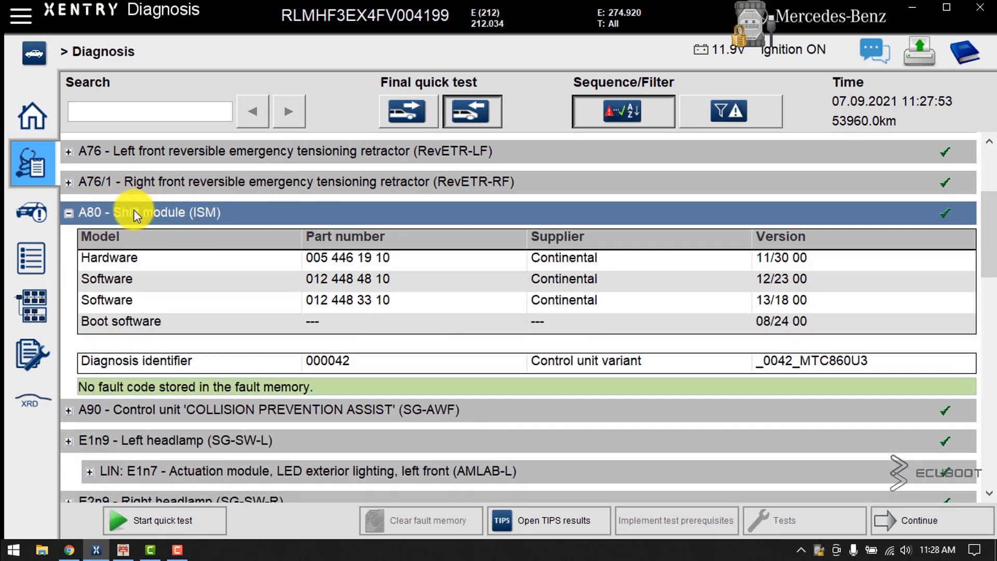
- Scroll through the final quick test, confirming A80, N80 and every other unit show checkmarks with no stored faults
scroll("down", 3)
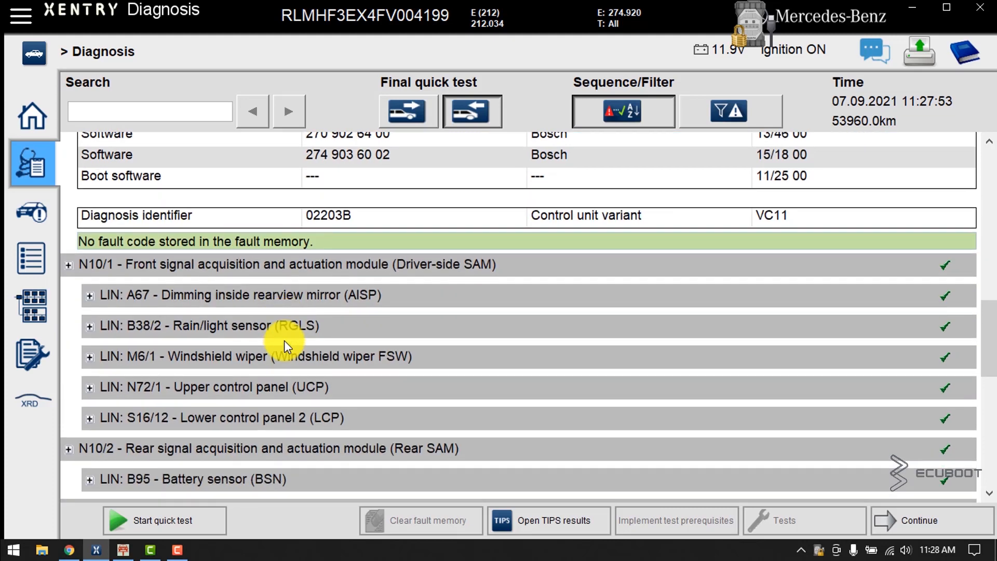
scroll("down", 3)
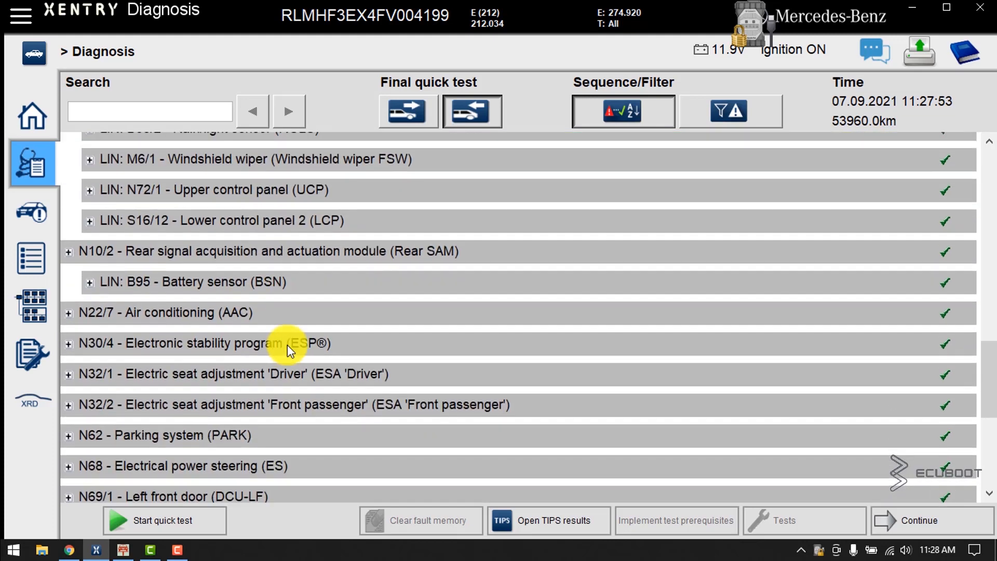
mouse_move(324, 313)
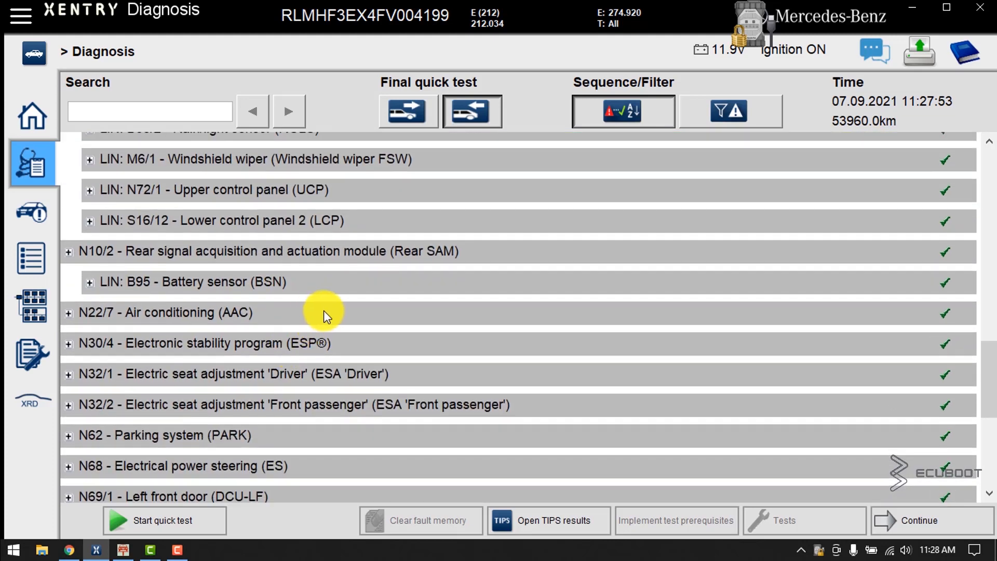
scroll("down", 3)
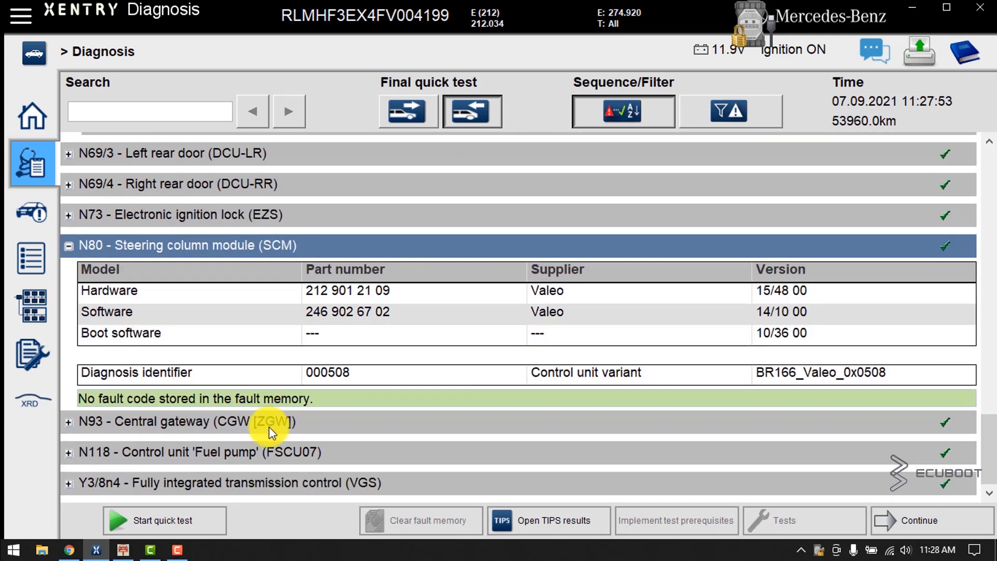
scroll("down", 3)
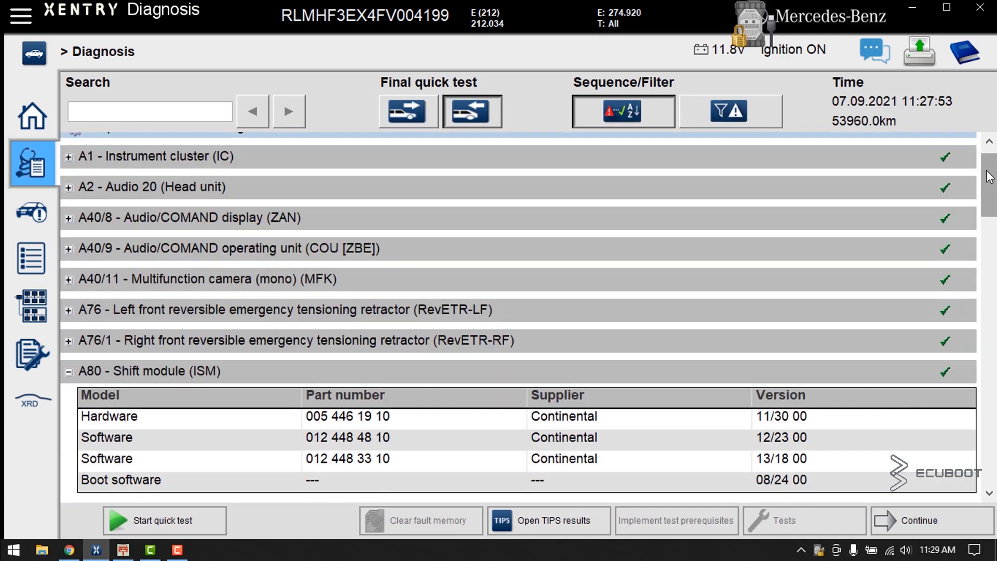
scroll("down", 3)
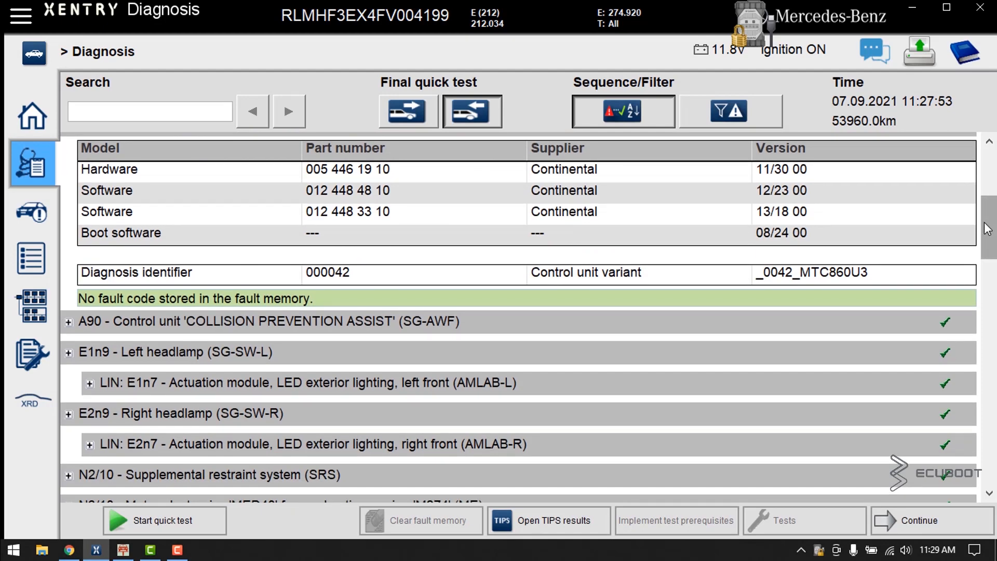
scroll("down", 3)
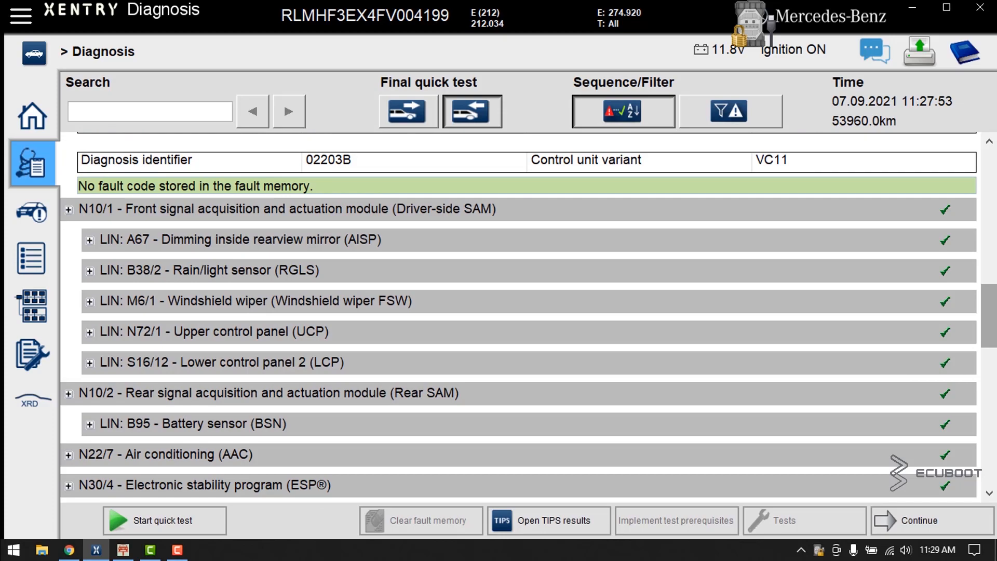